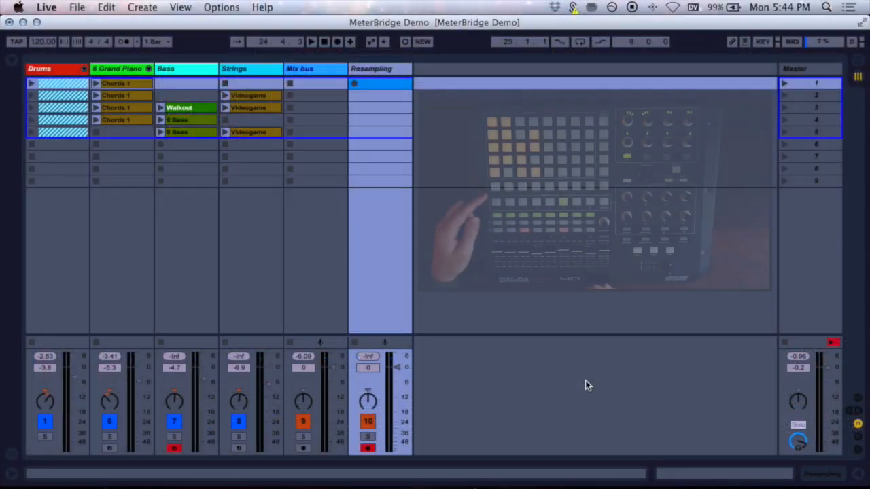
- Start recording the Resampling-1 clip in the Resampling track's first slot during playback
left_click(311, 42)
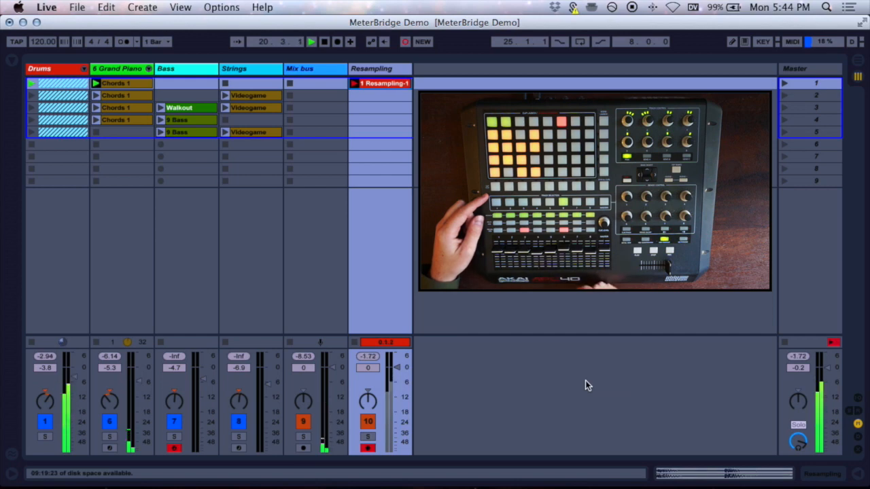